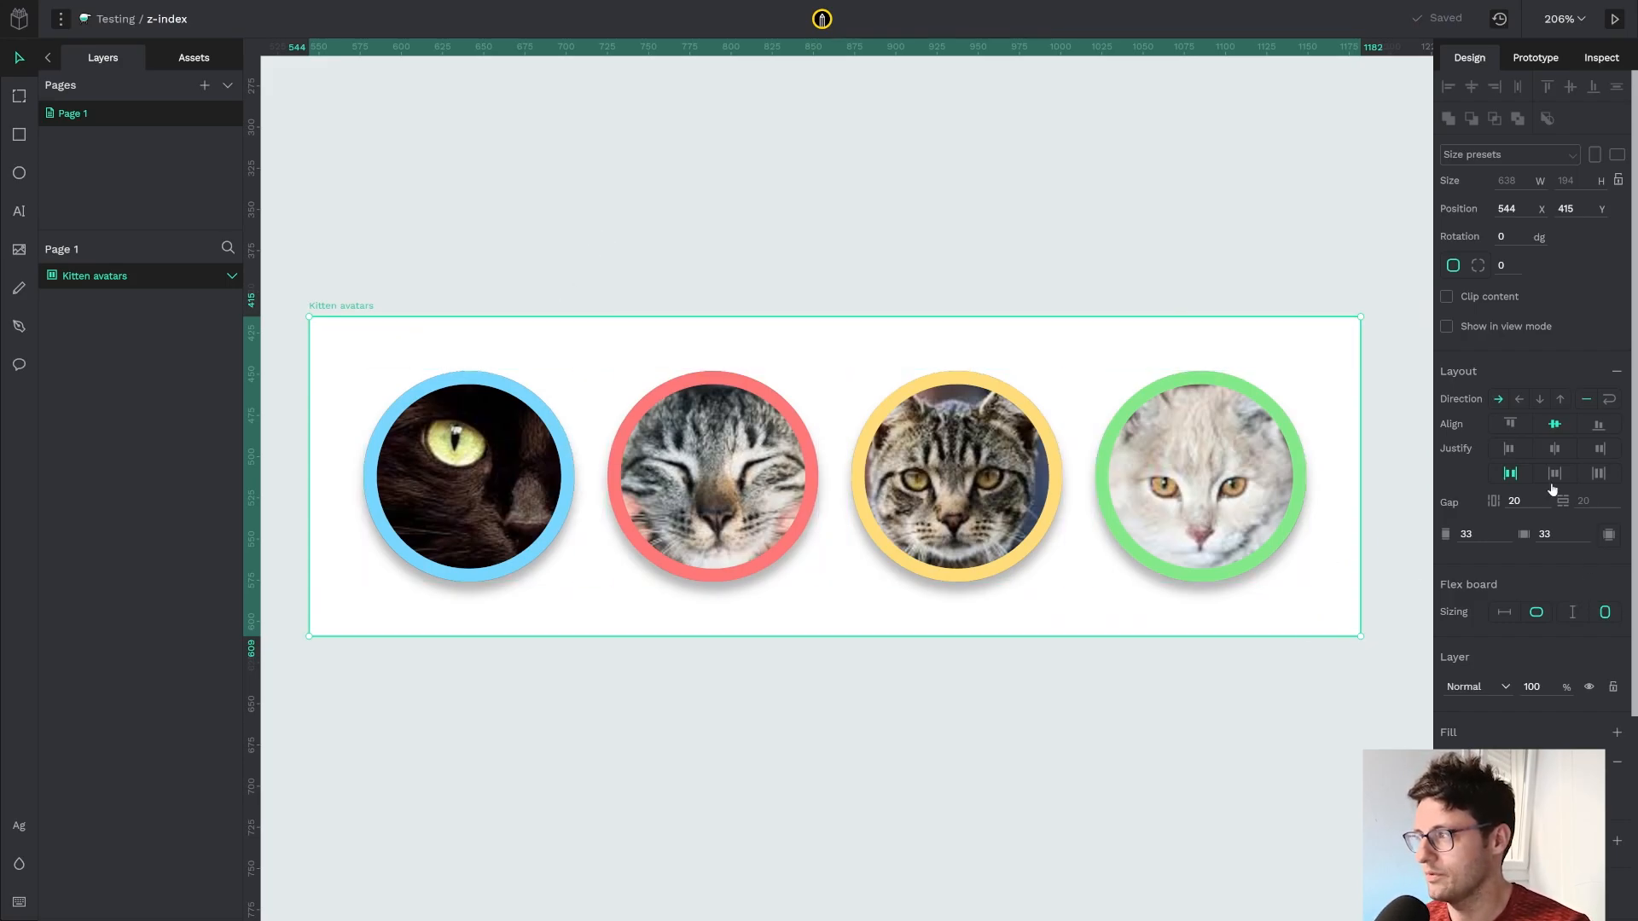
- Drag the kitten avatars' gap handle to a 20-pixel gap, then select the green avatar
{"action": "left_click_drag", "start_coordinate": [614, 476], "coordinate": [614, 461]}
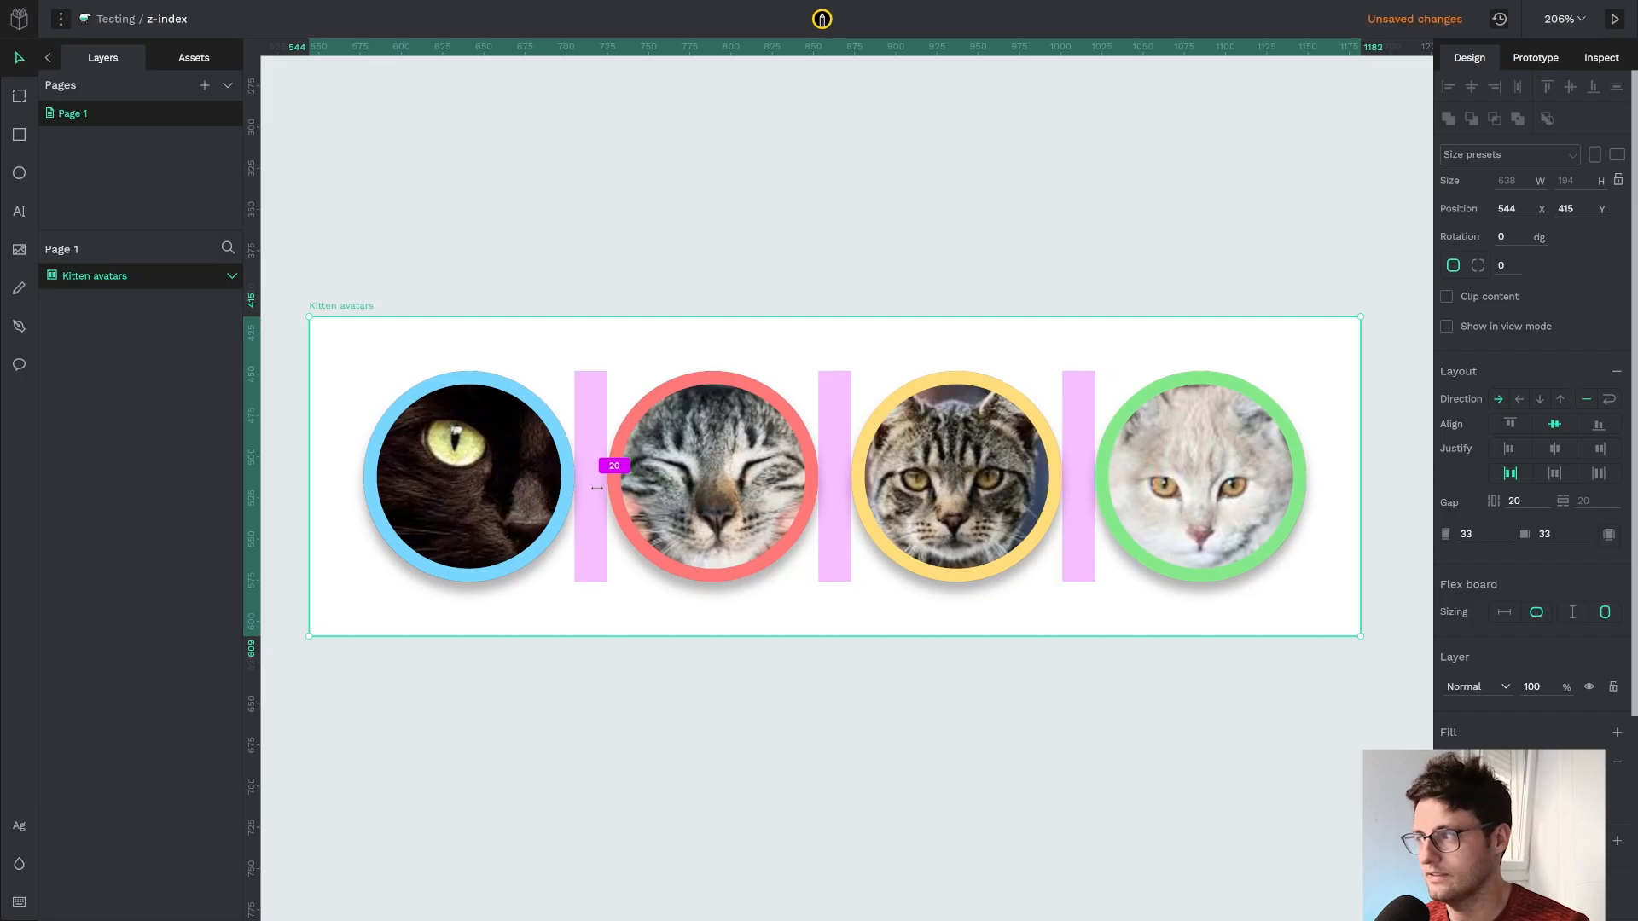
{"action": "left_click", "coordinate": [1199, 475]}
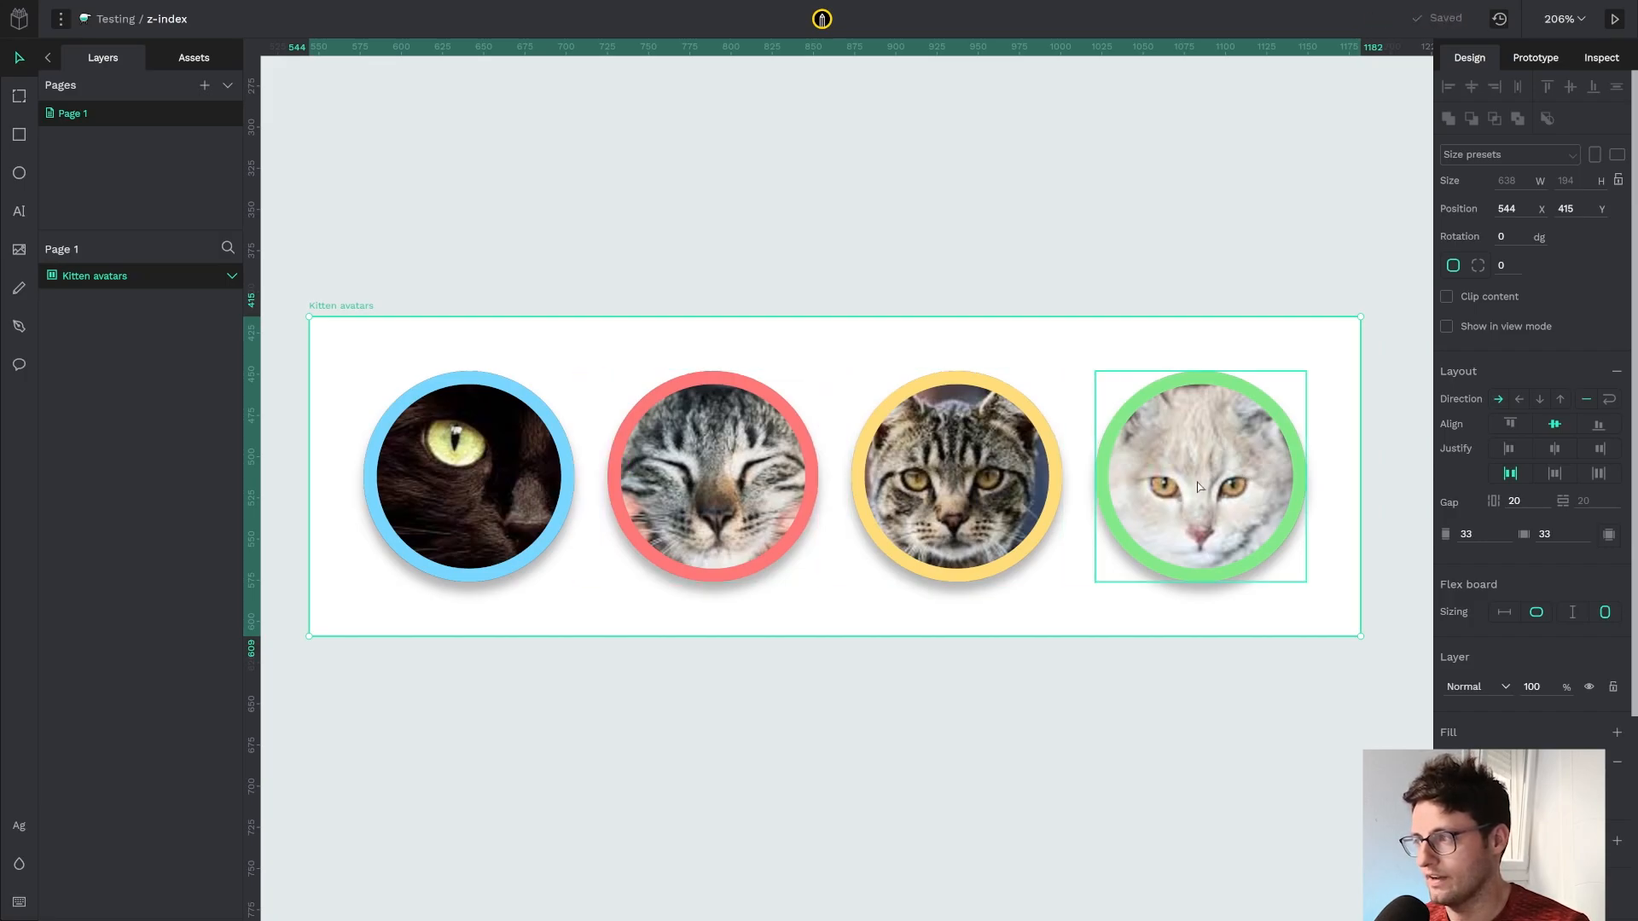
- Select the yellow avatar to give it a 24 right margin
{"action": "left_click", "coordinate": [955, 477]}
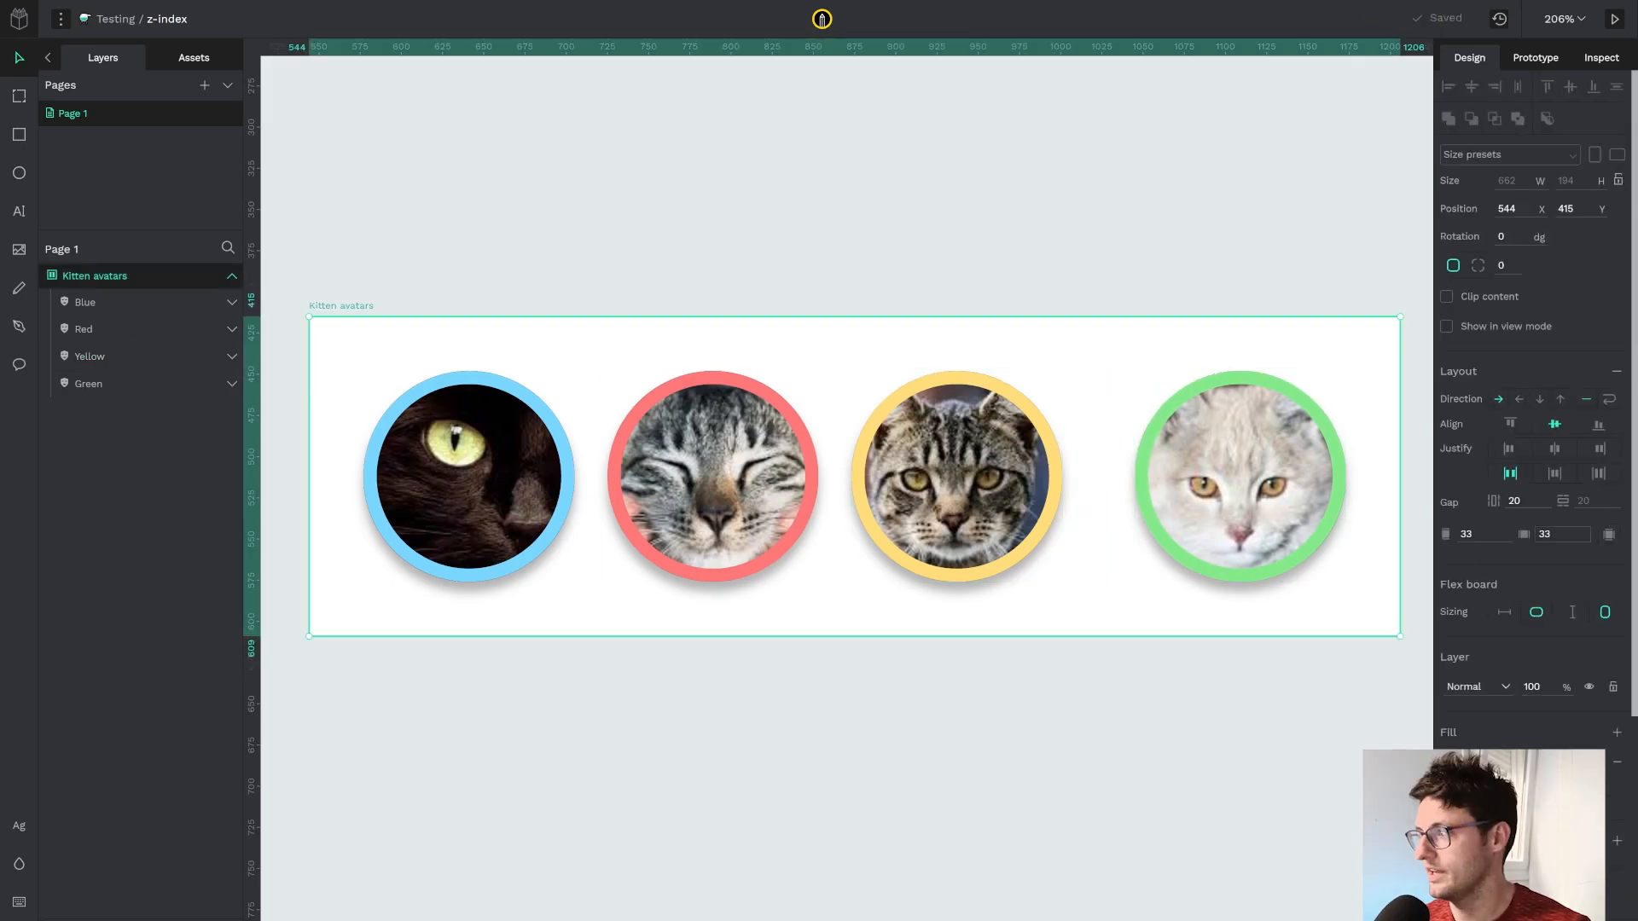
{"action": "left_click", "coordinate": [1520, 501]}
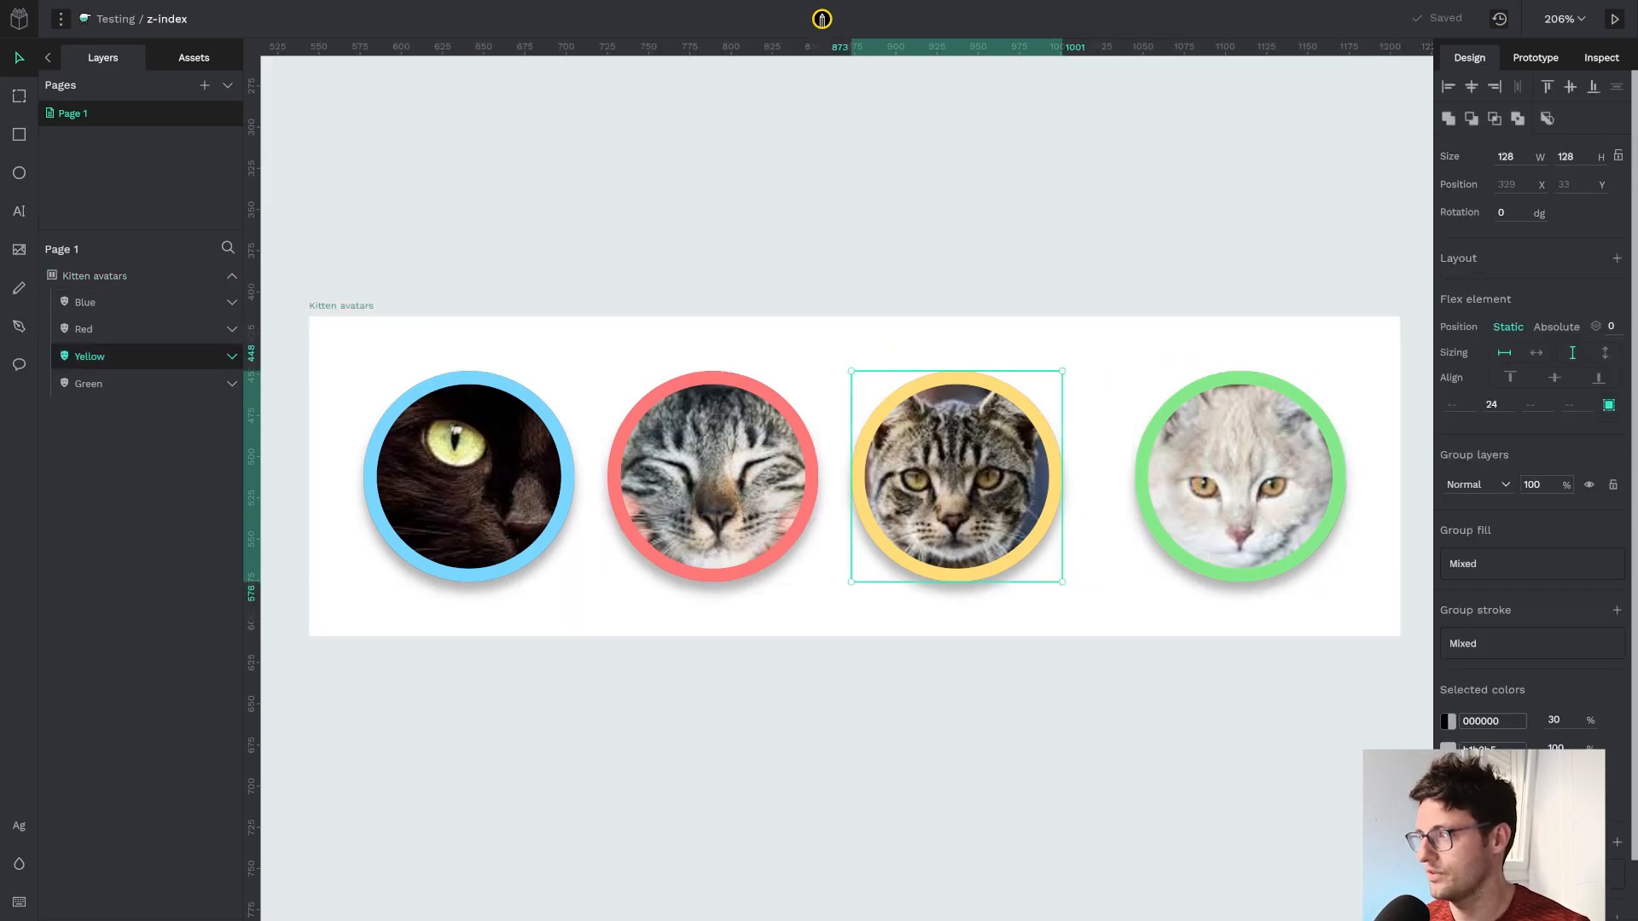
{"action": "left_click", "coordinate": [1492, 405]}
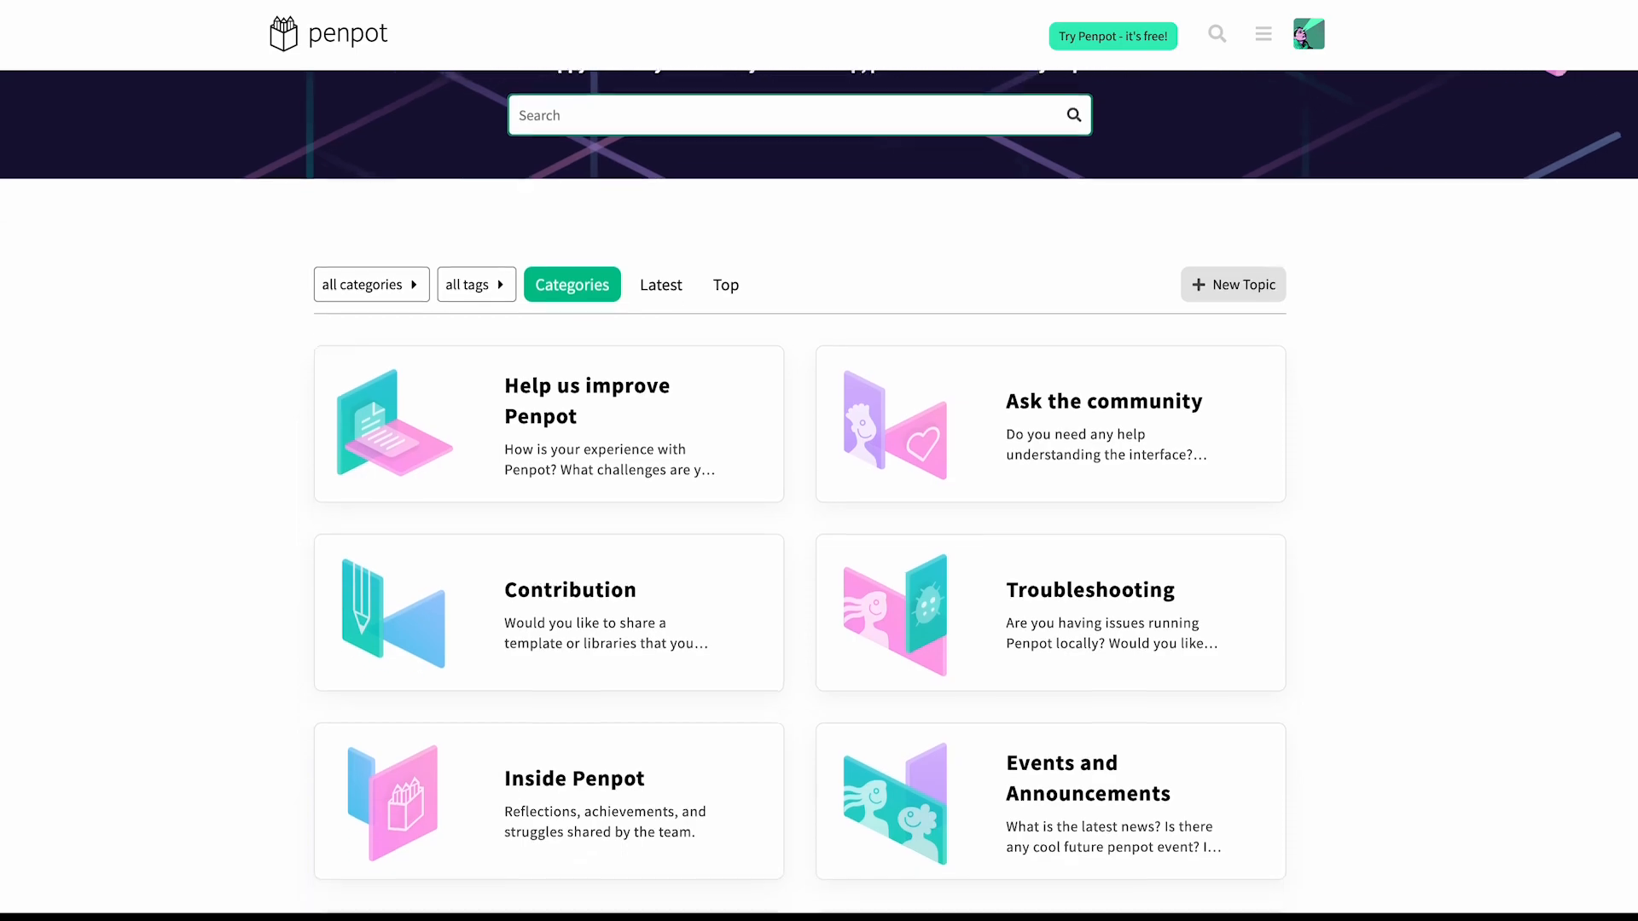
- Scroll down through the community.penpot.app Categories and topic listings
{"action": "scroll", "scroll_direction": "down", "scroll_amount": 3}
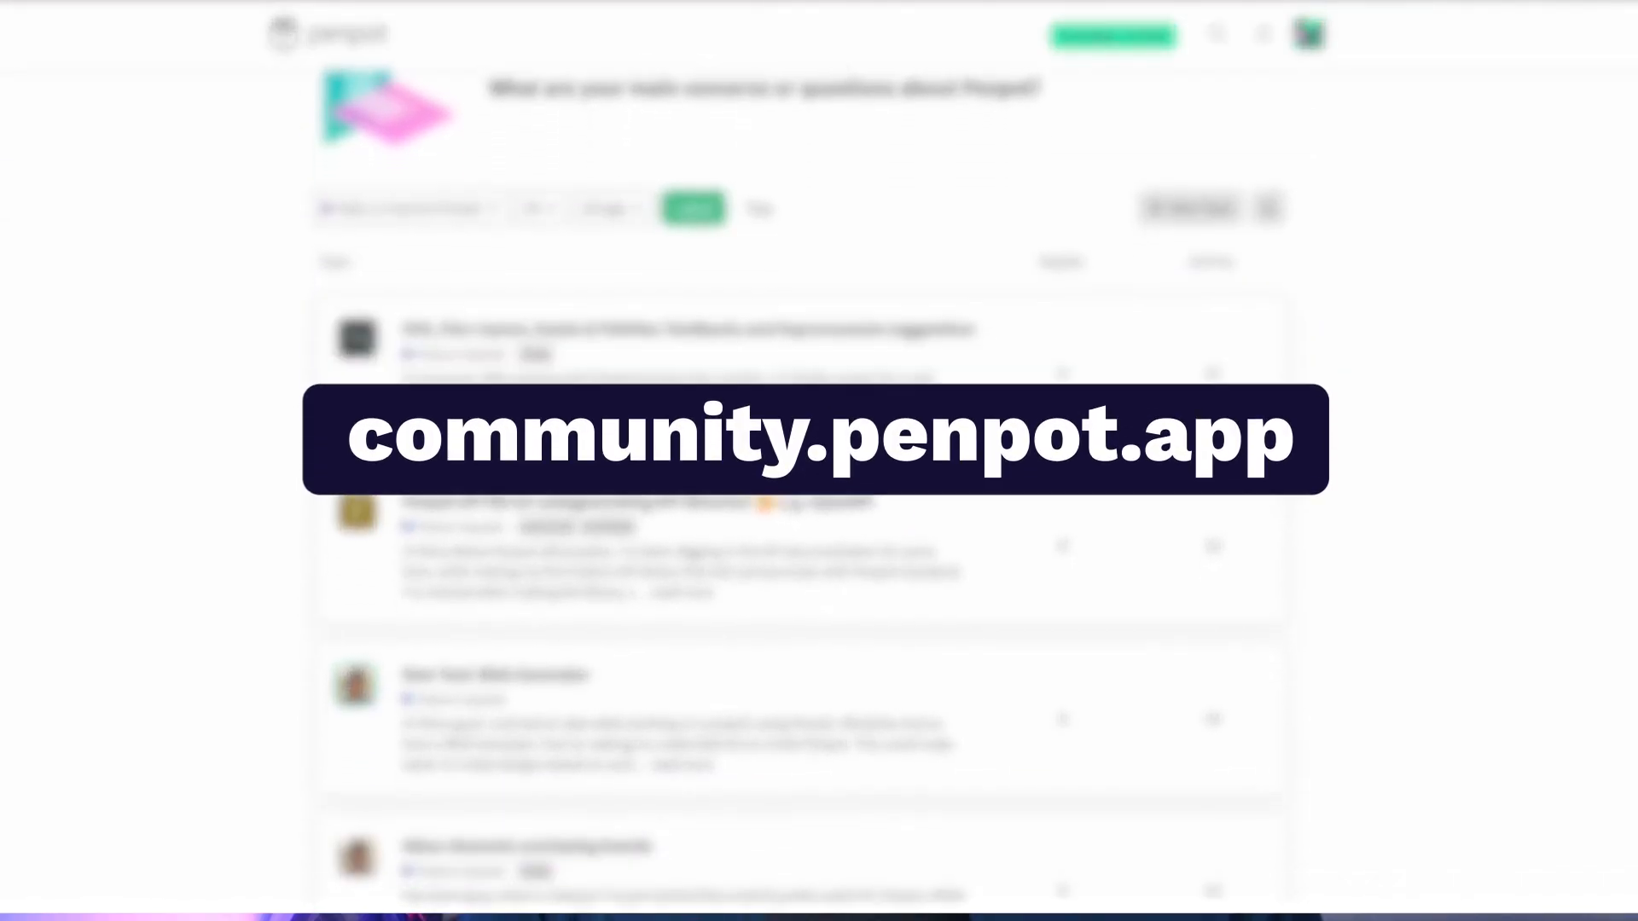
{"action": "scroll", "scroll_direction": "down", "scroll_amount": 3}
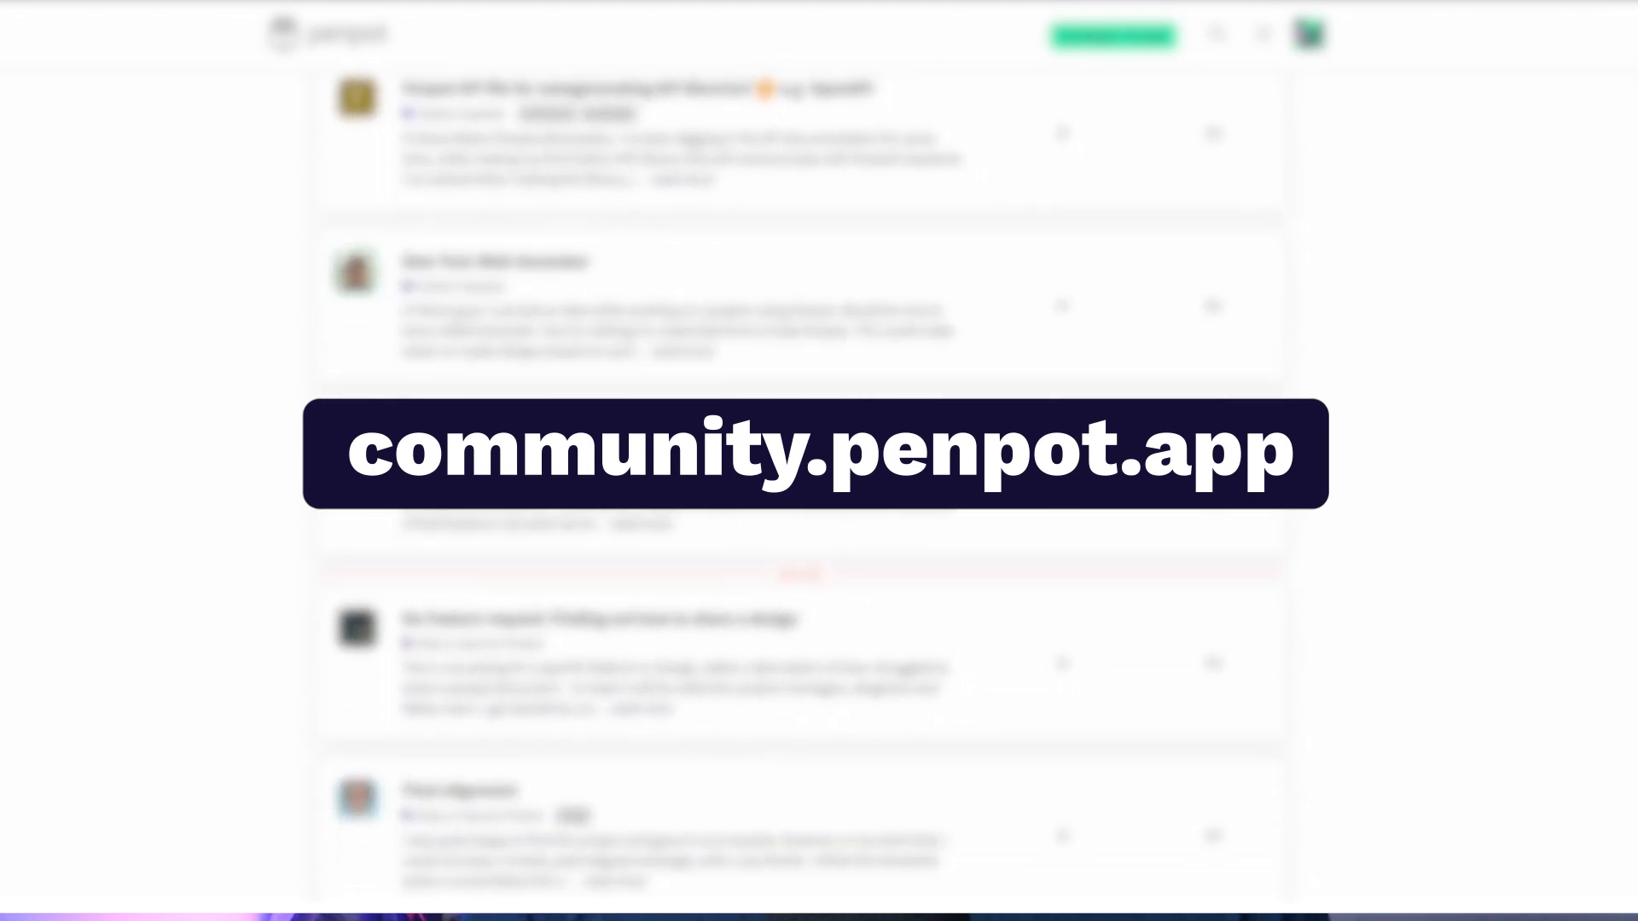